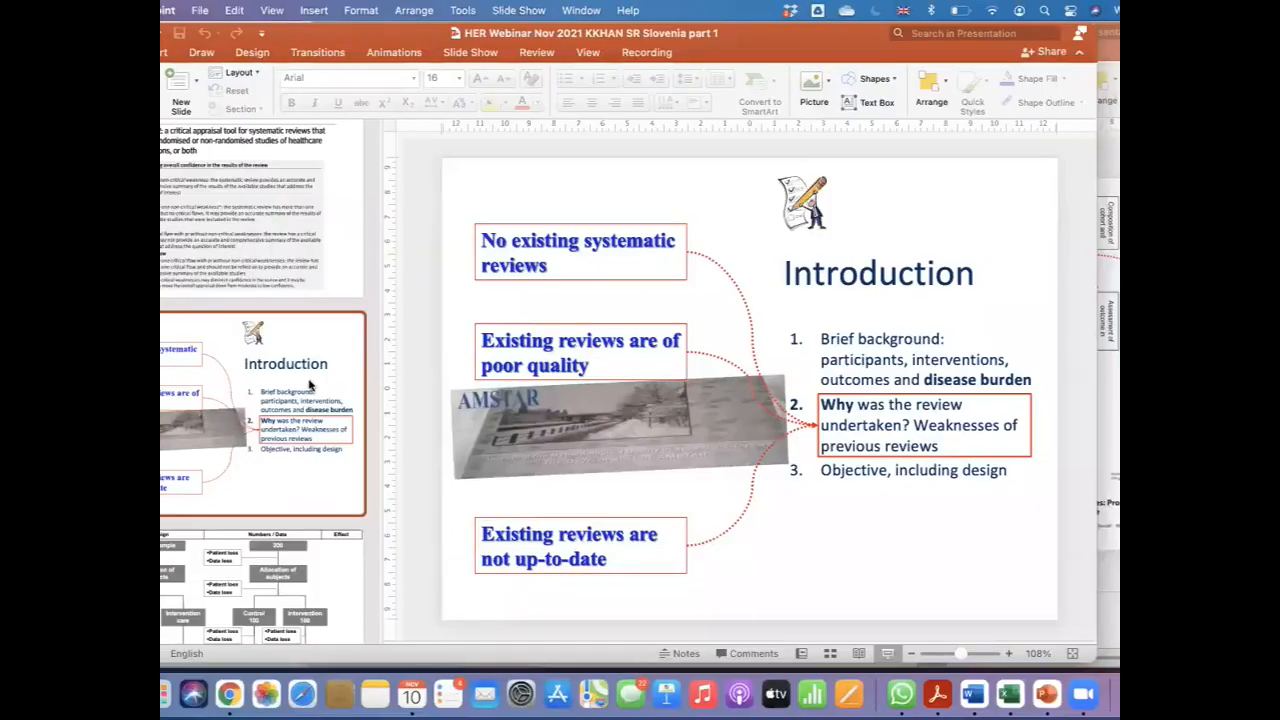
# Show the 'Artificial intelligence and automation of systematic reviews' slide from the thumbnail pane
pyautogui.scroll(-3)
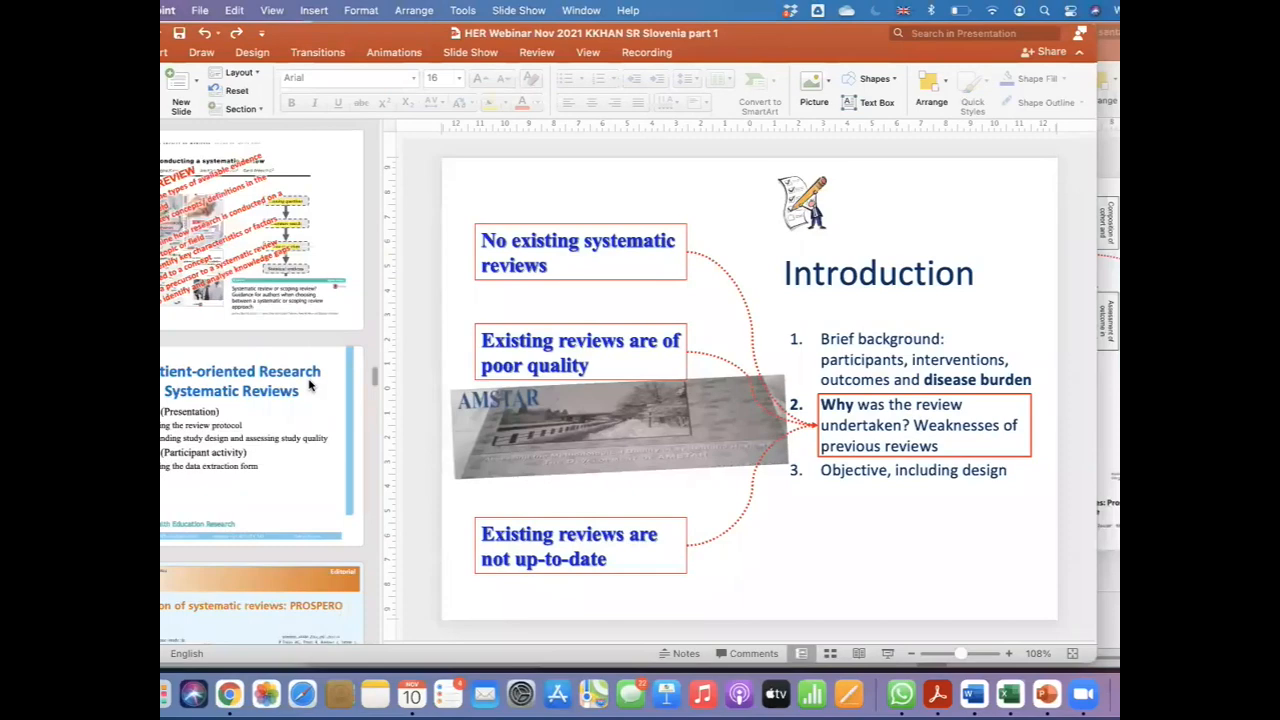
pyautogui.scroll(-3)
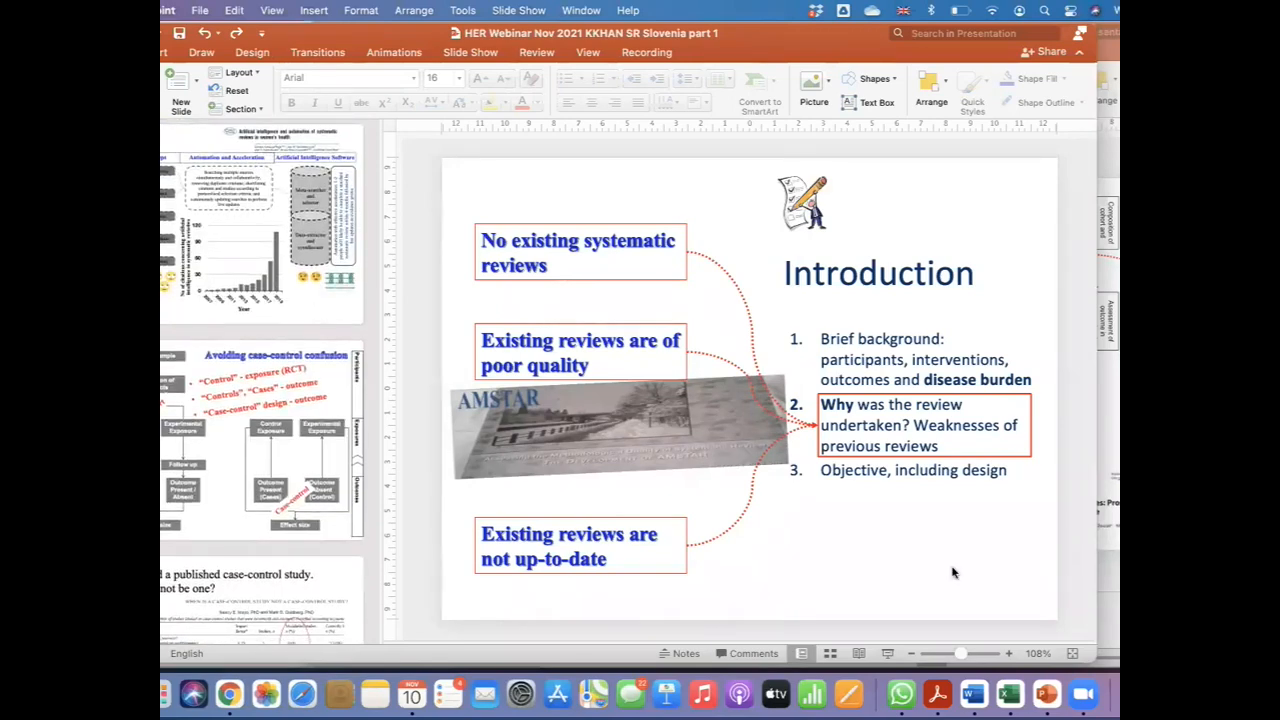
pyautogui.click(260, 224)
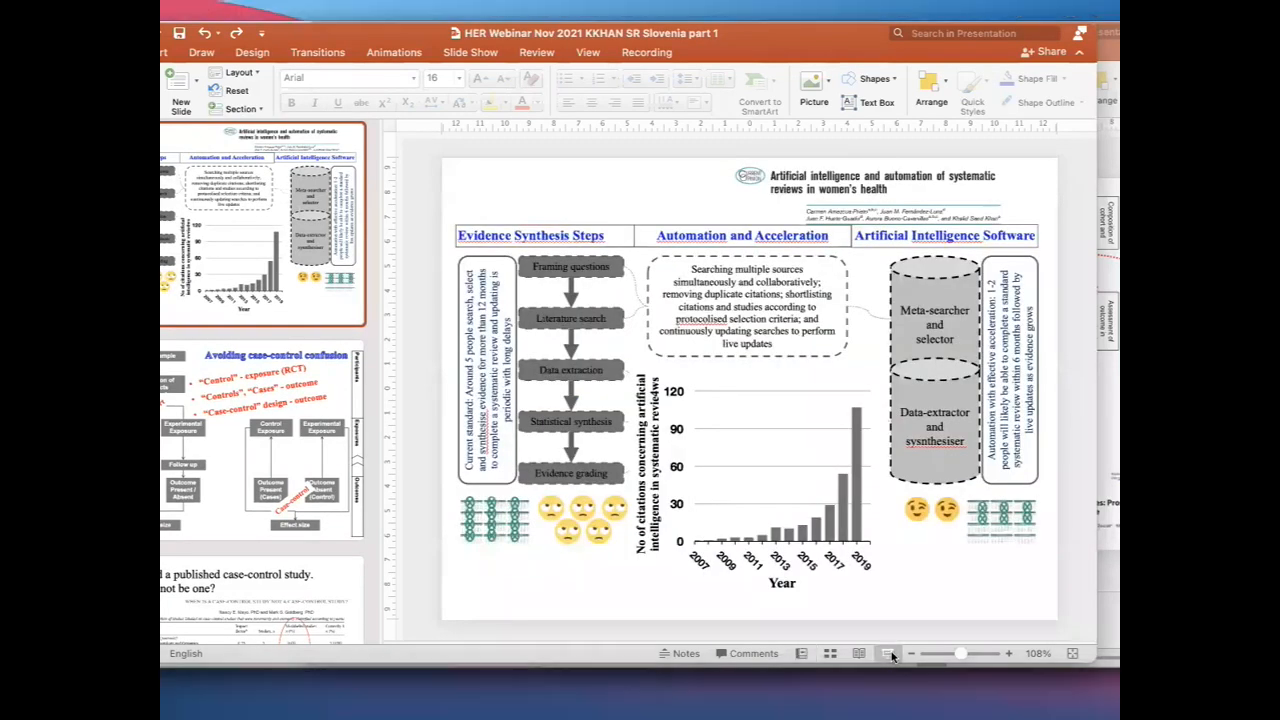
pyautogui.click(888, 654)
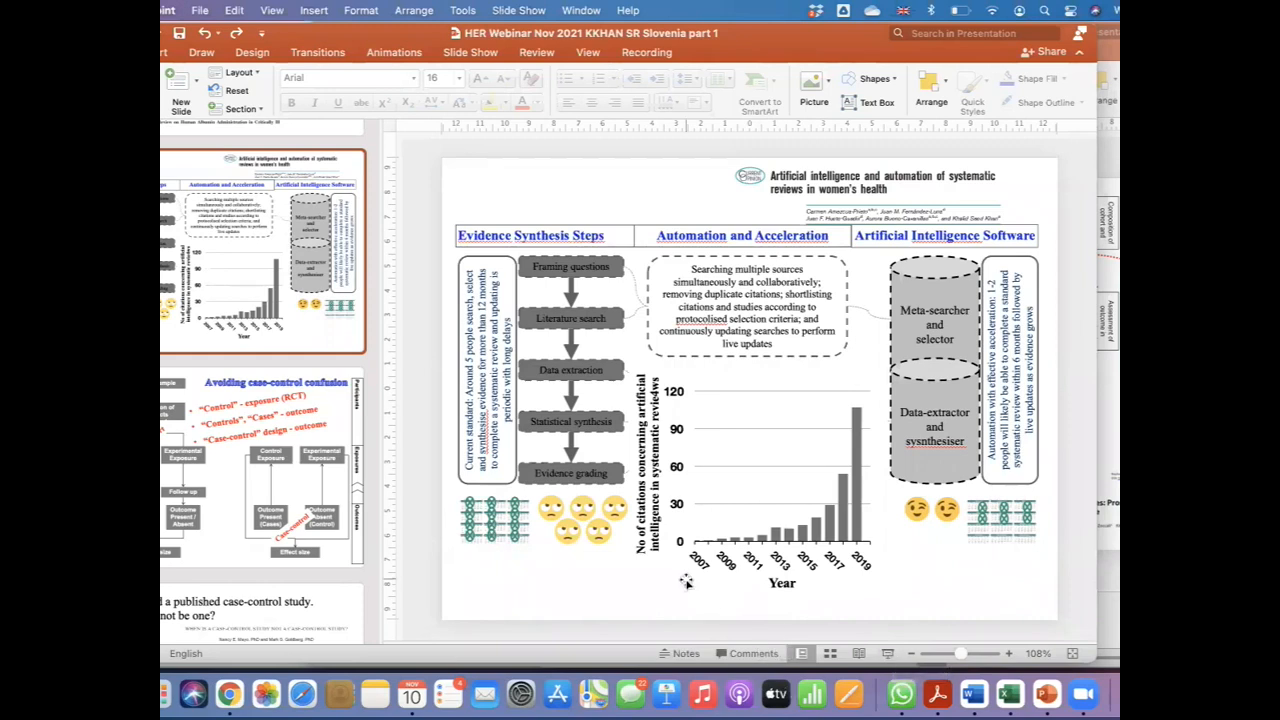
pyautogui.moveTo(424, 512)
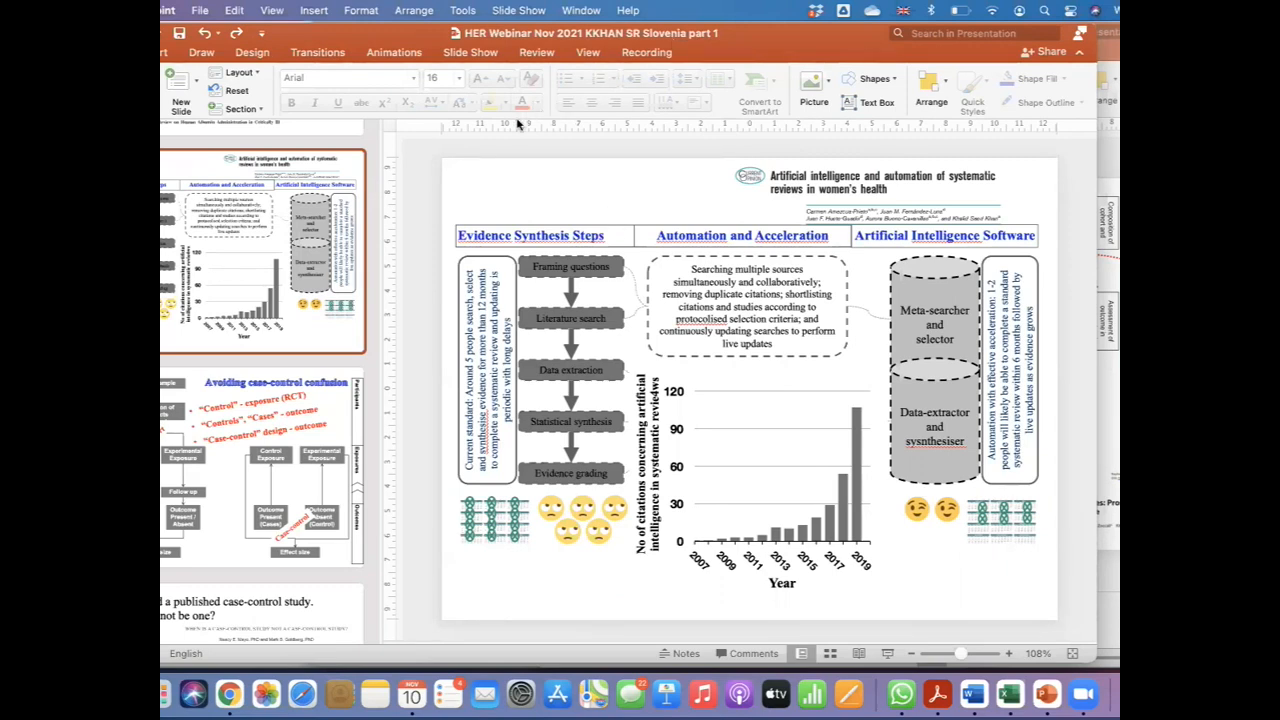
pyautogui.moveTo(512, 118)
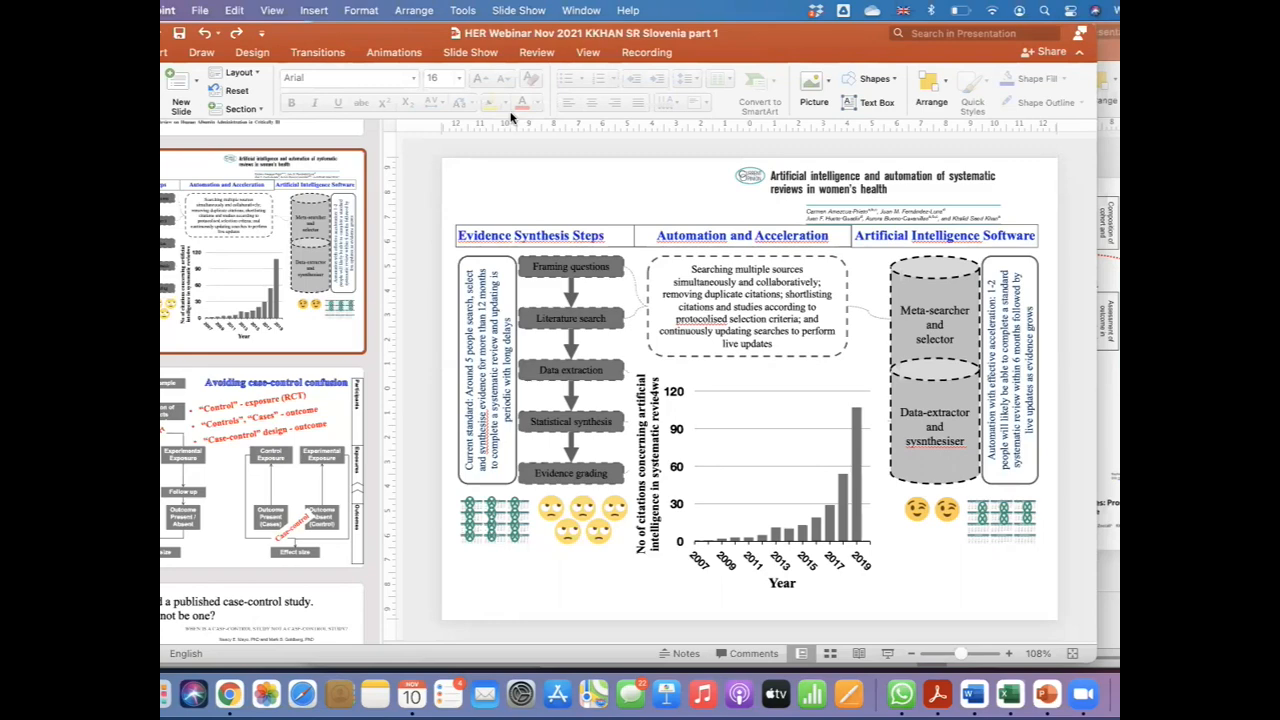
pyautogui.moveTo(440, 262)
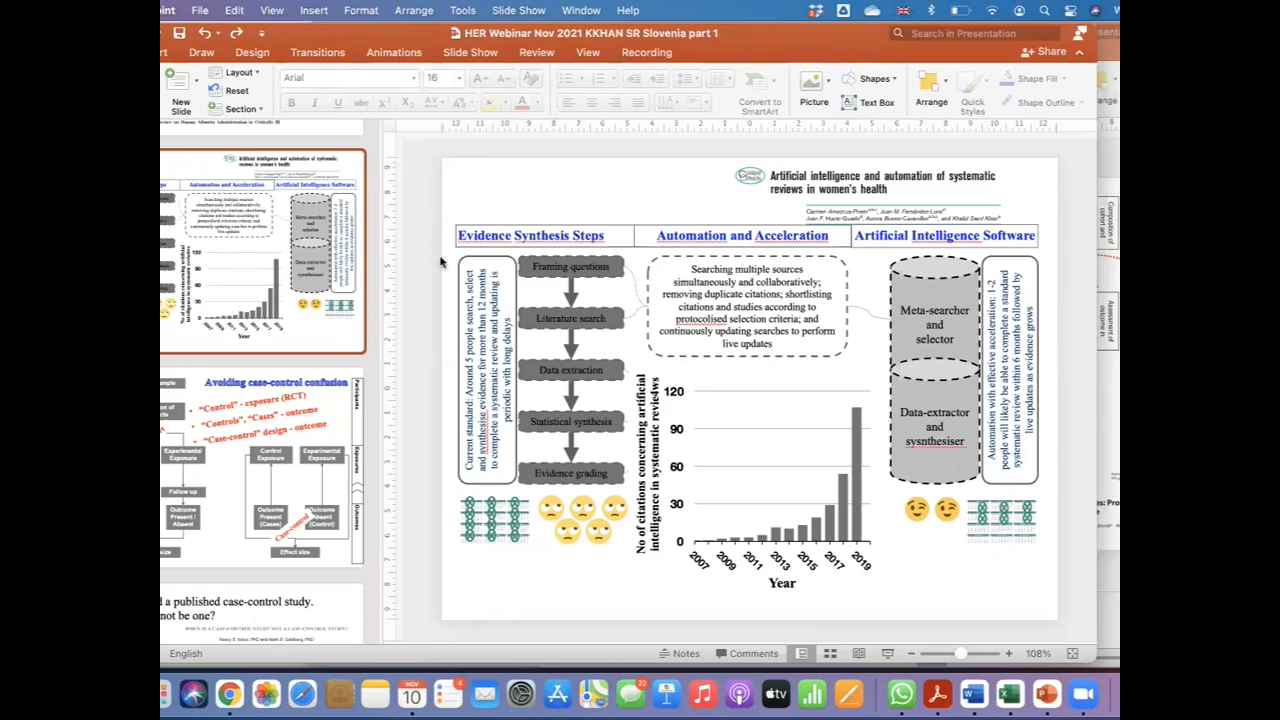
pyautogui.scroll(-3)
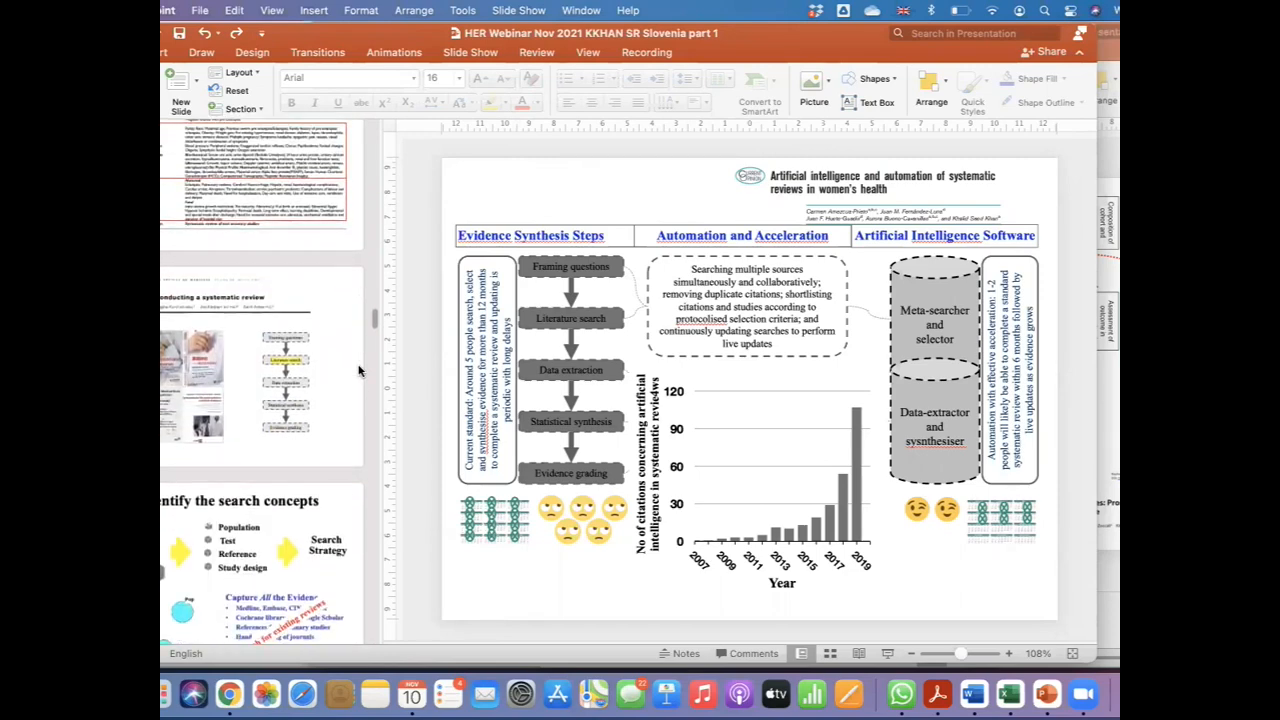
pyautogui.scroll(-3)
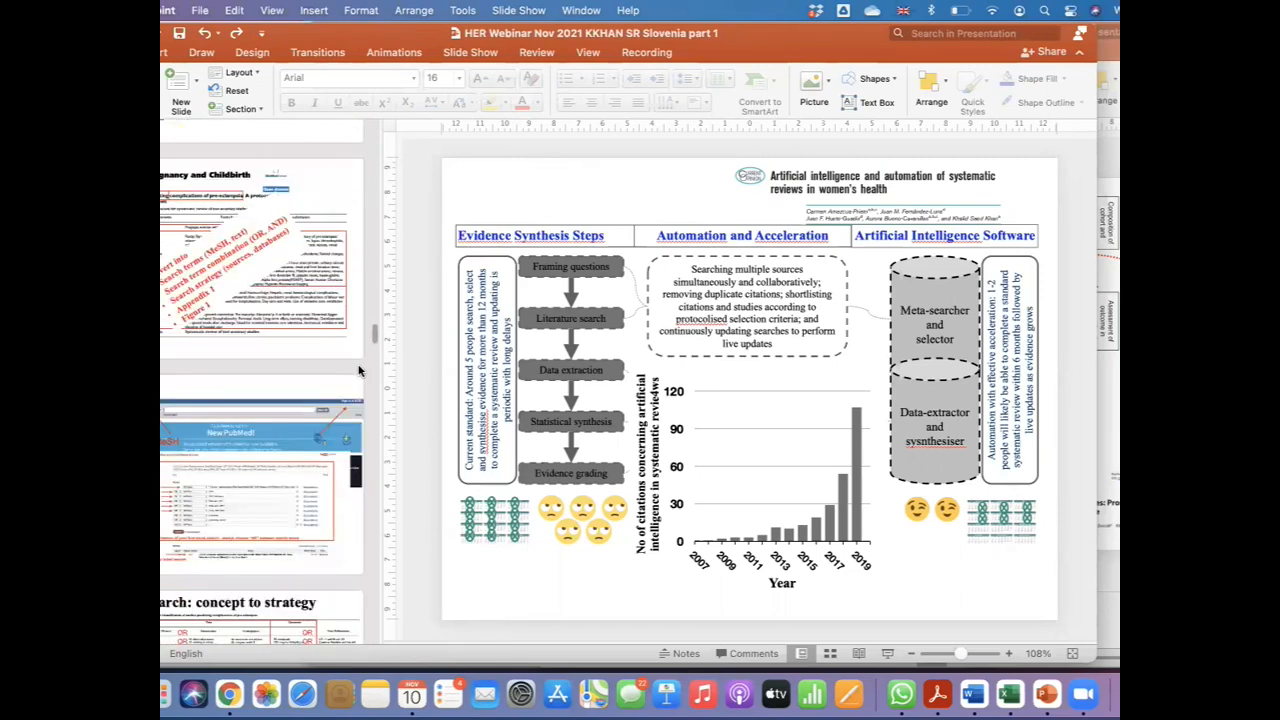
pyautogui.scroll(-3)
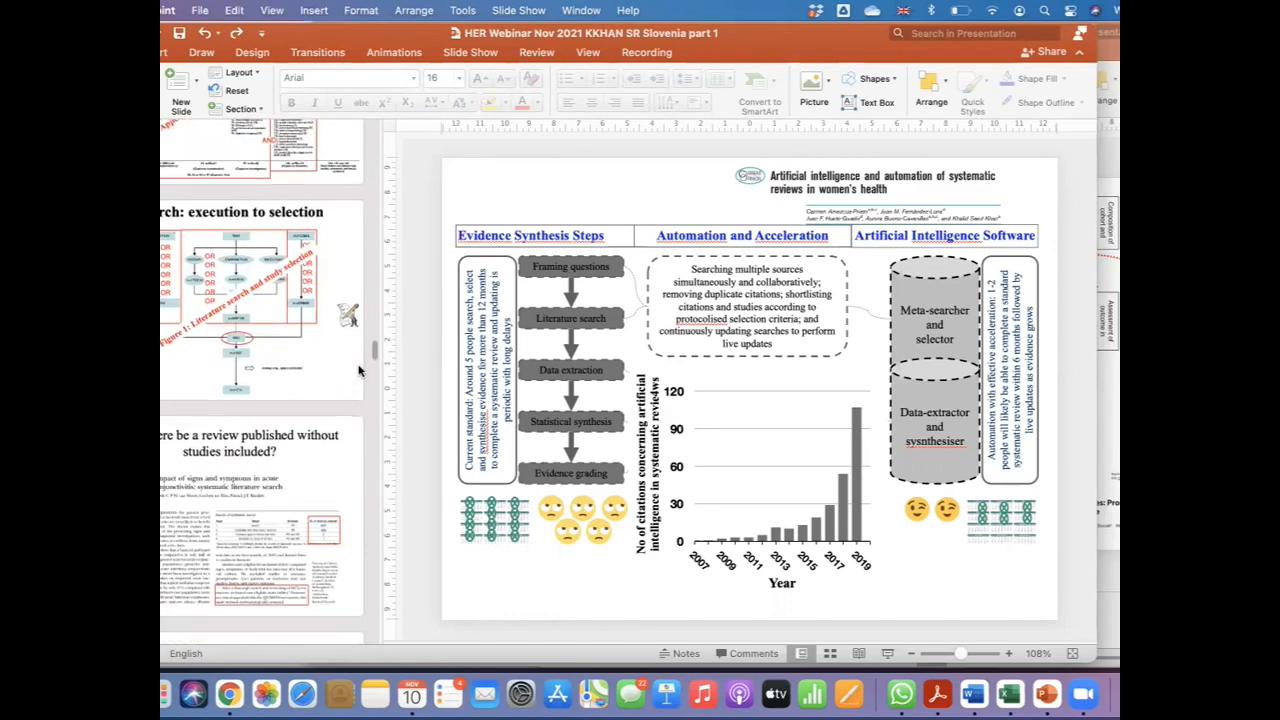
pyautogui.scroll(-3)
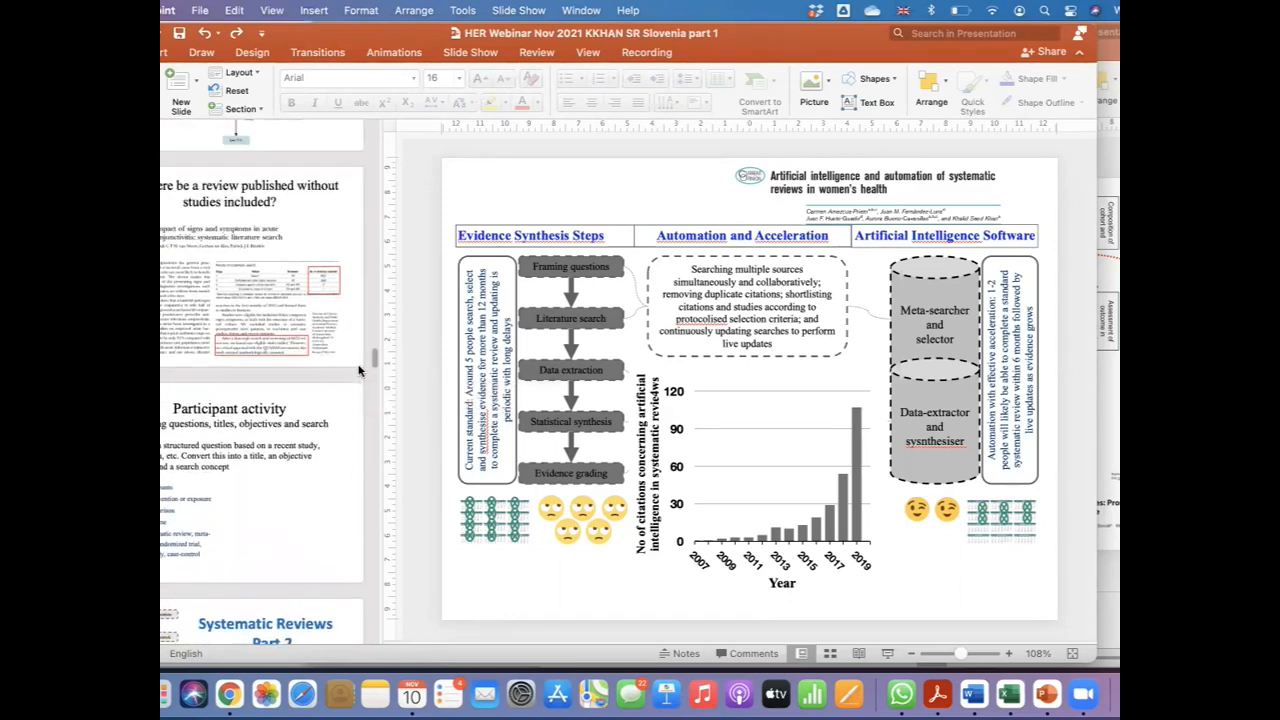
pyautogui.scroll(-3)
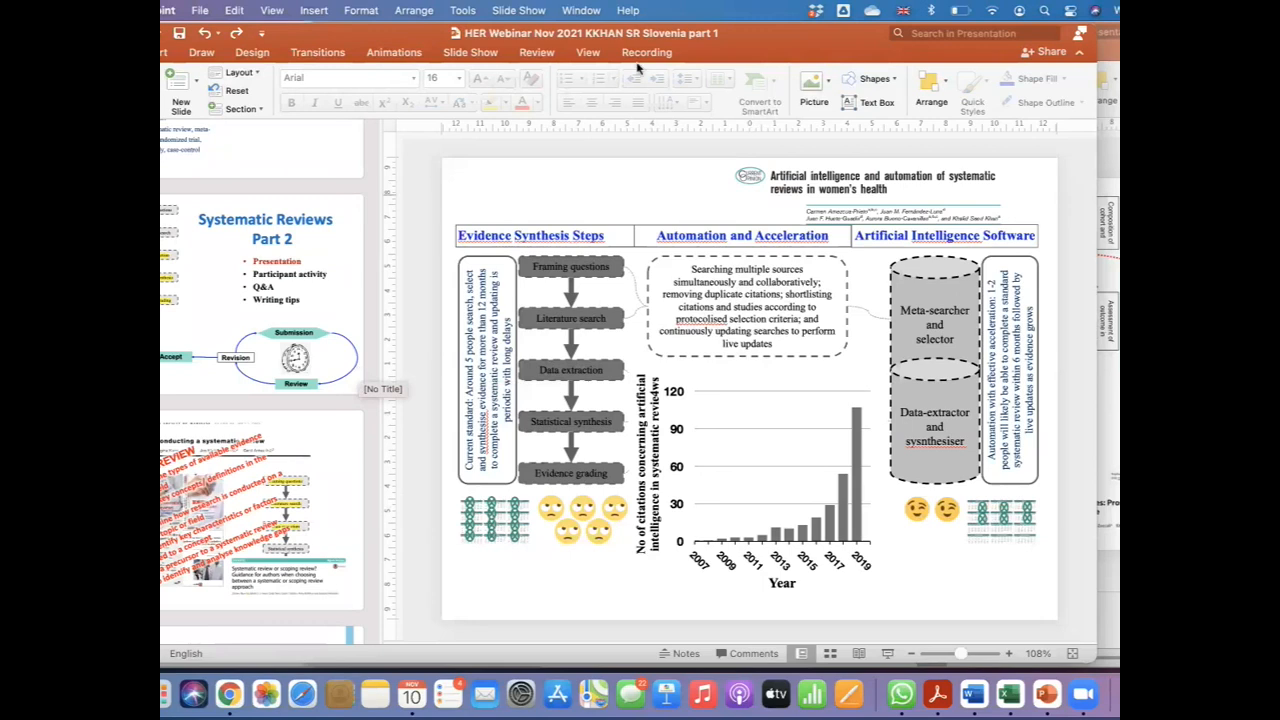
pyautogui.moveTo(672, 38)
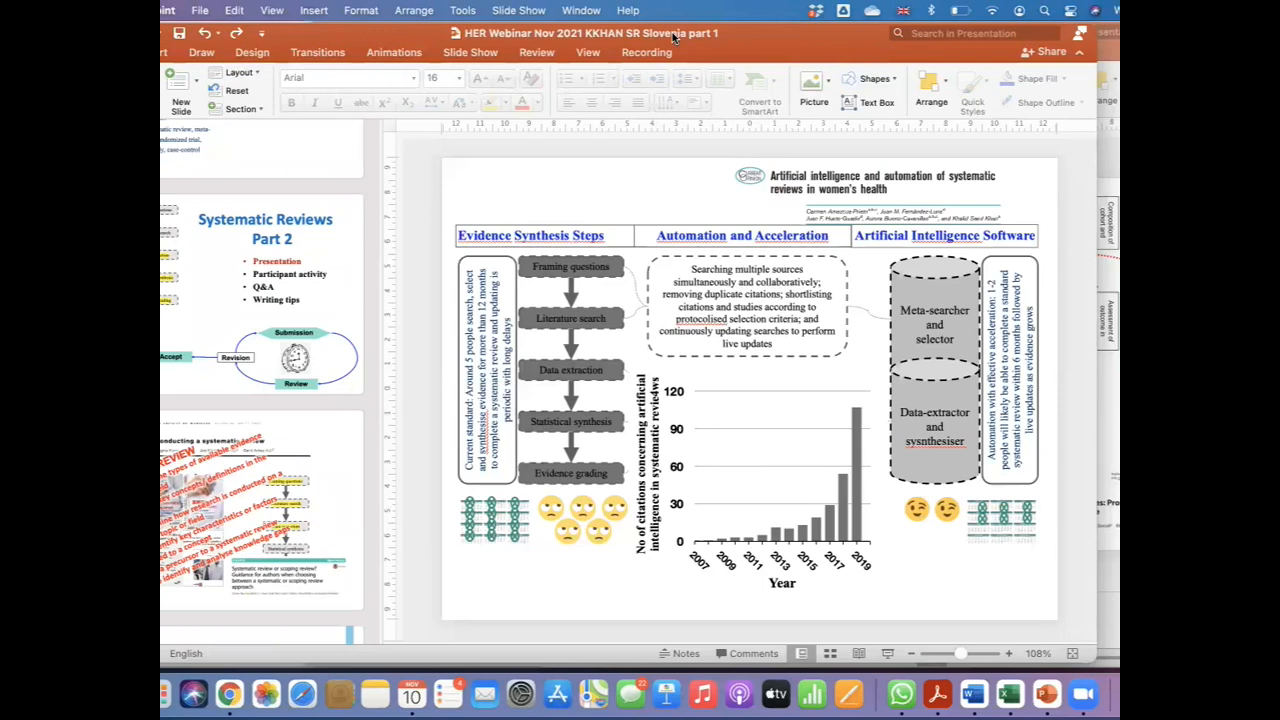
pyautogui.scroll(-3)
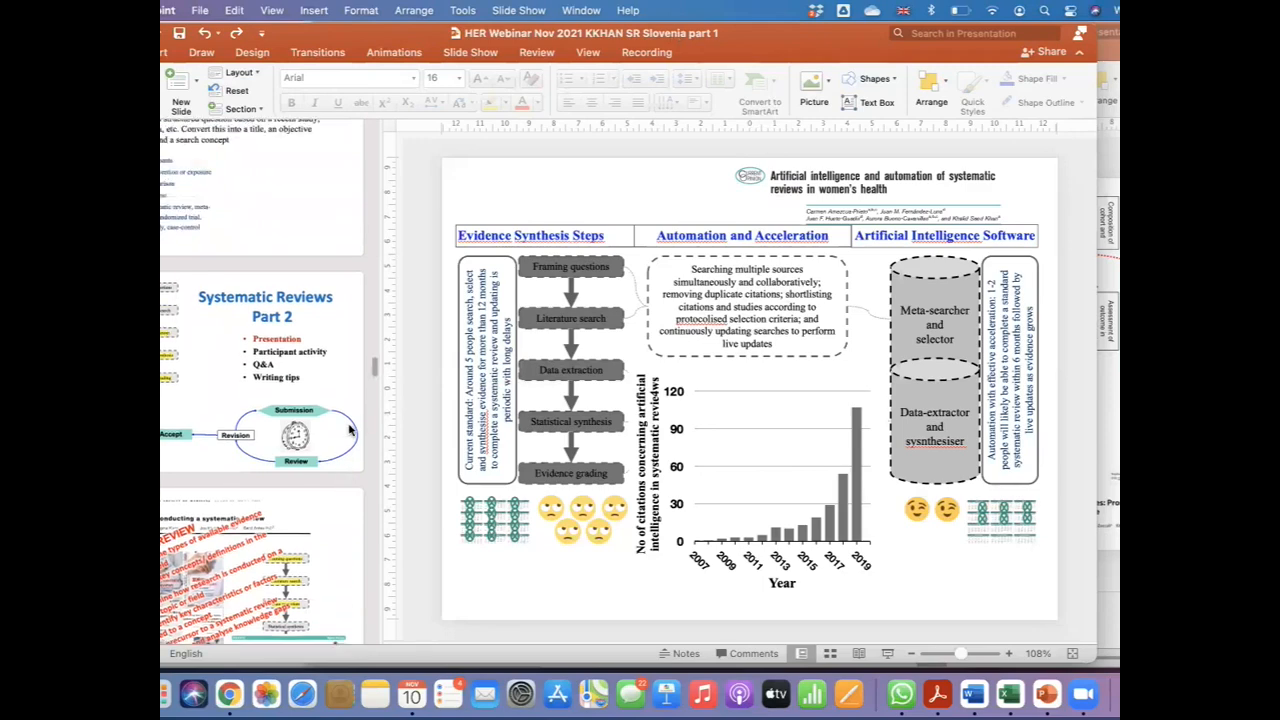
pyautogui.scroll(-3)
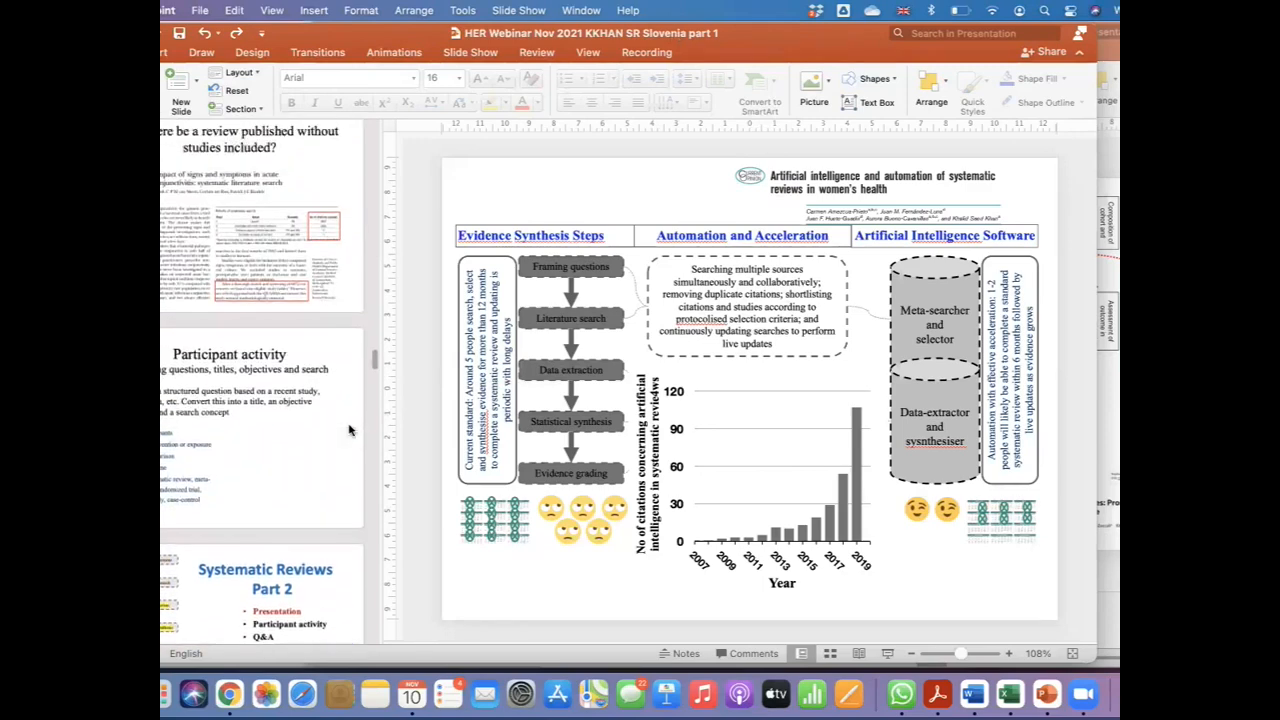
pyautogui.scroll(-3)
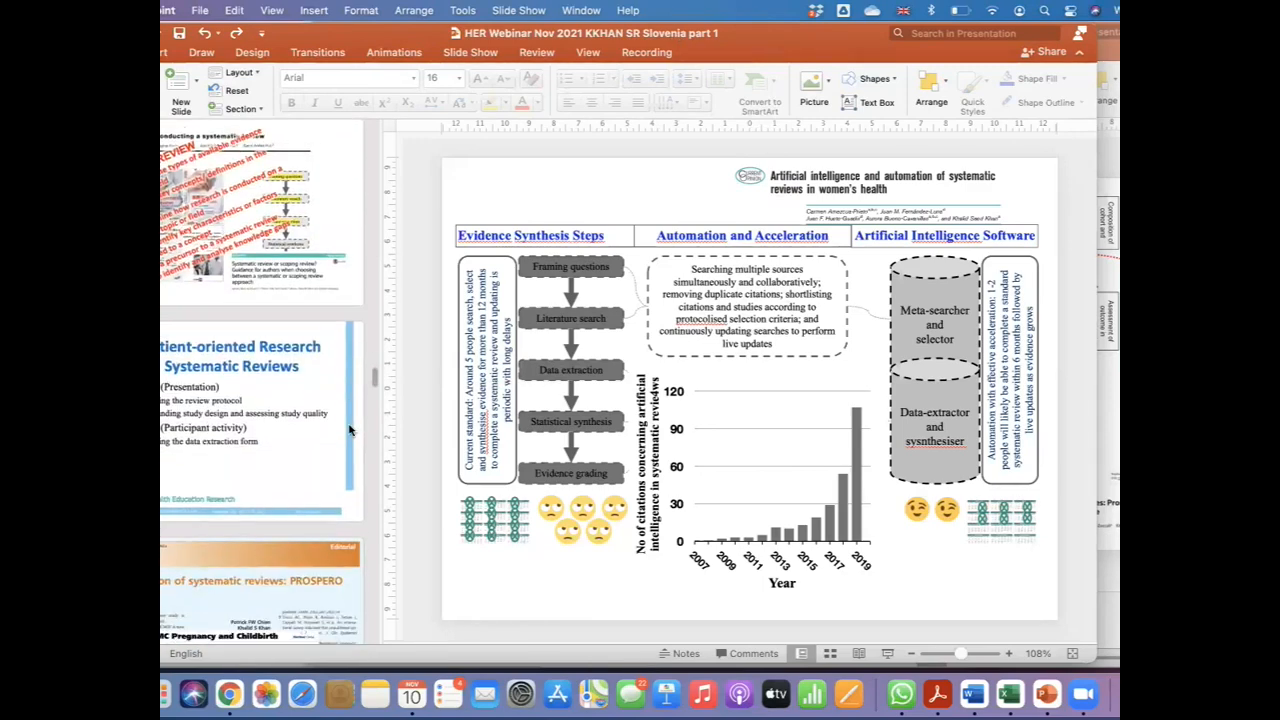
pyautogui.scroll(-3)
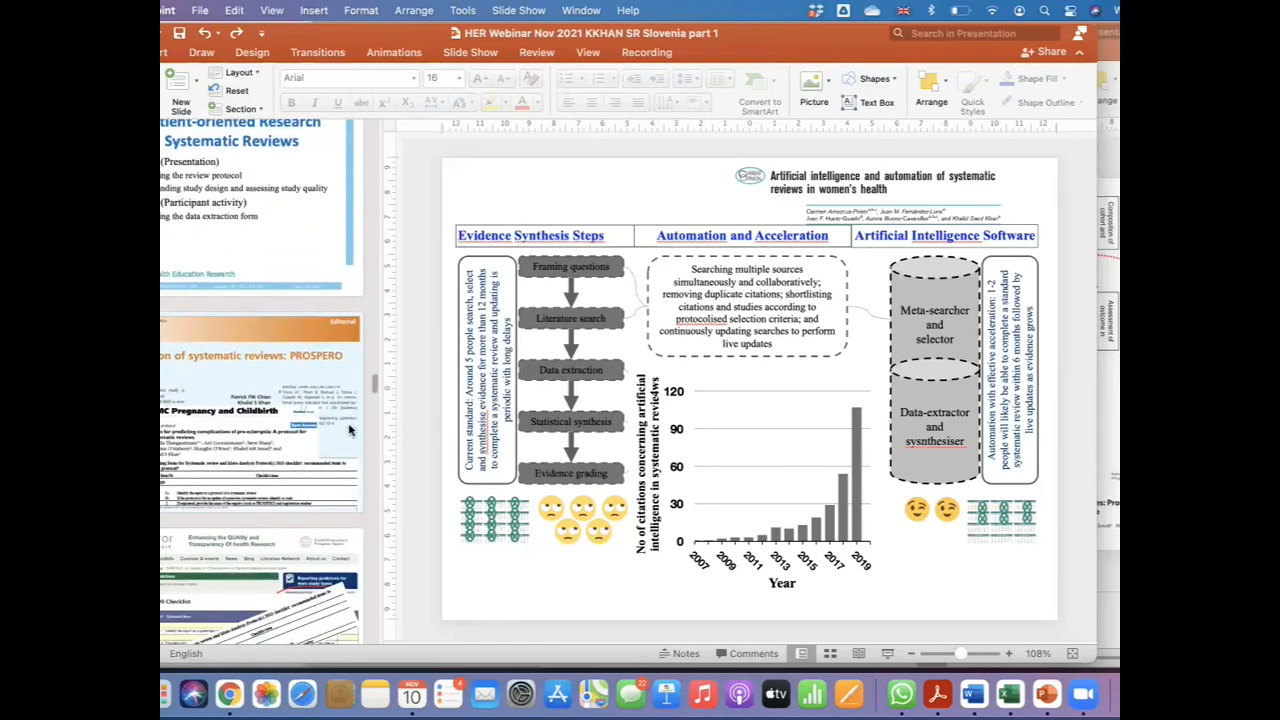
pyautogui.scroll(-3)
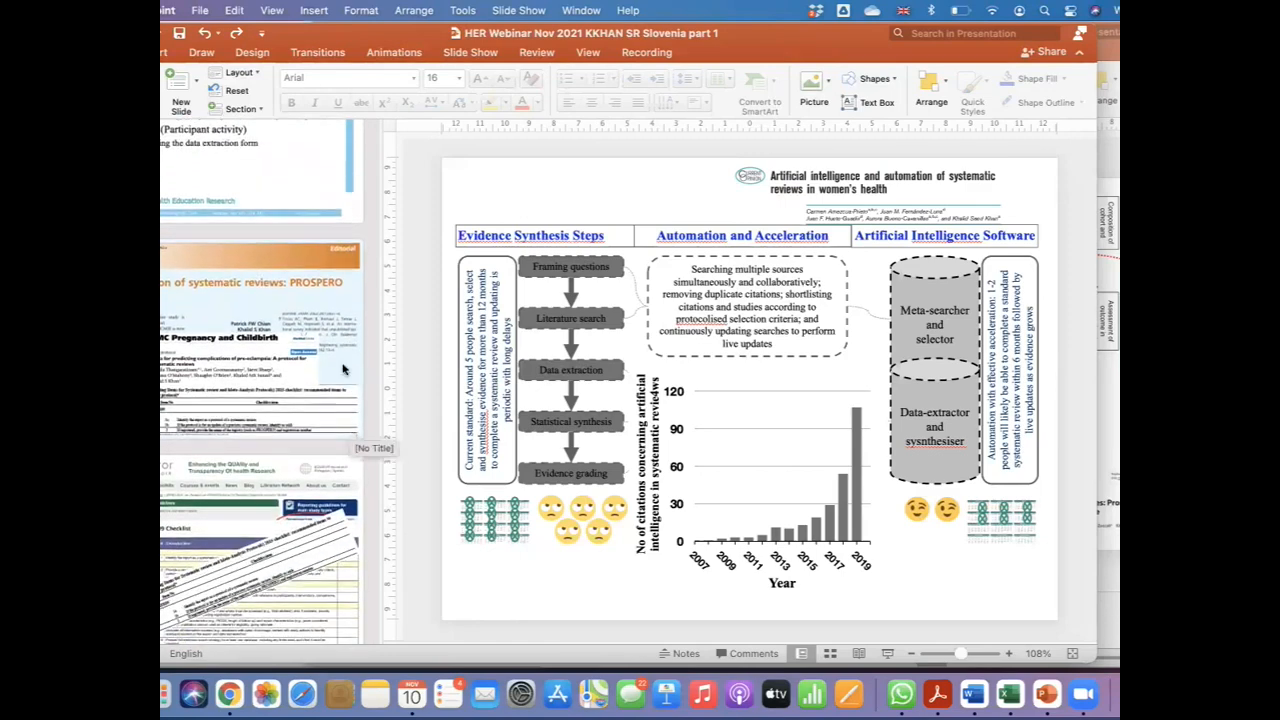
pyautogui.scroll(-3)
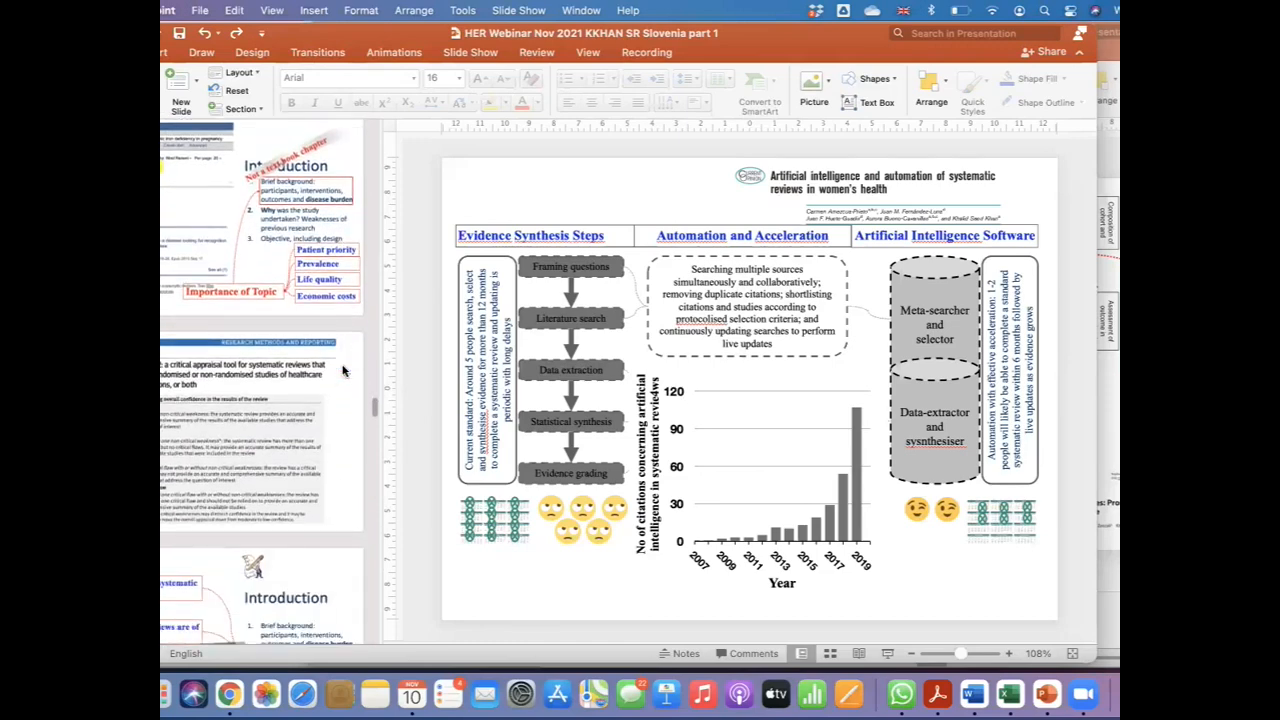
pyautogui.scroll(-3)
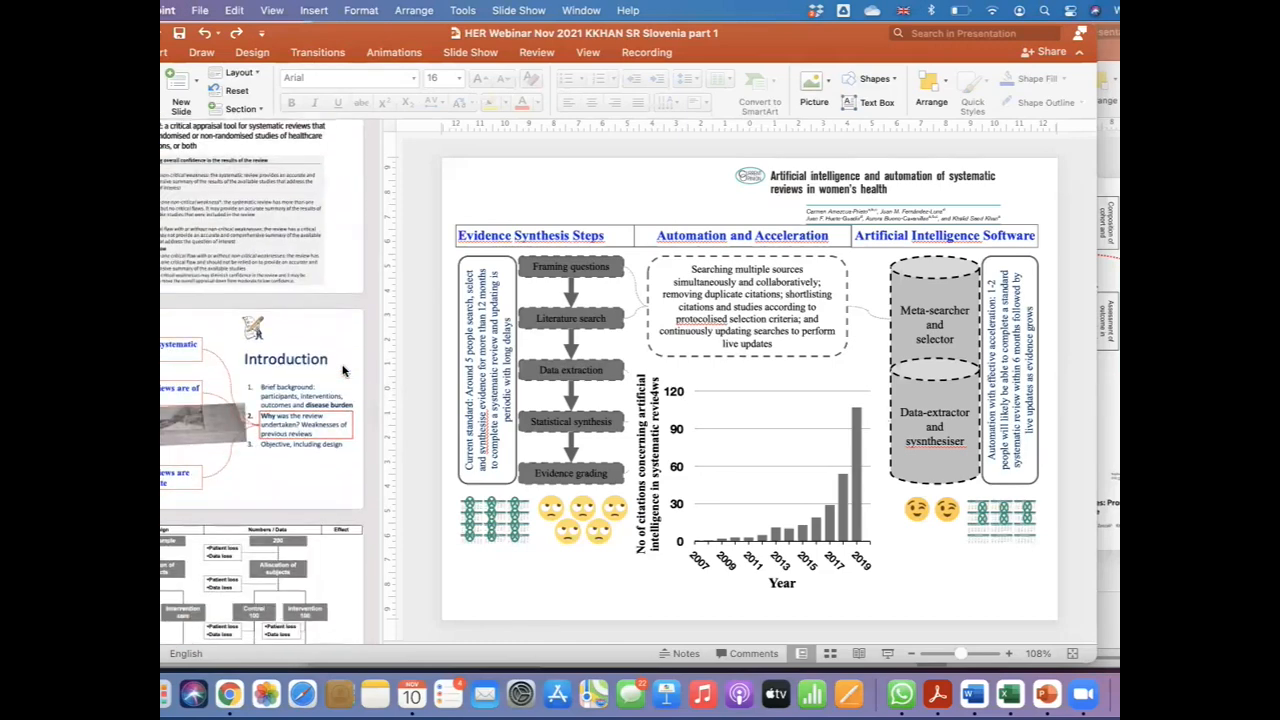
pyautogui.scroll(-3)
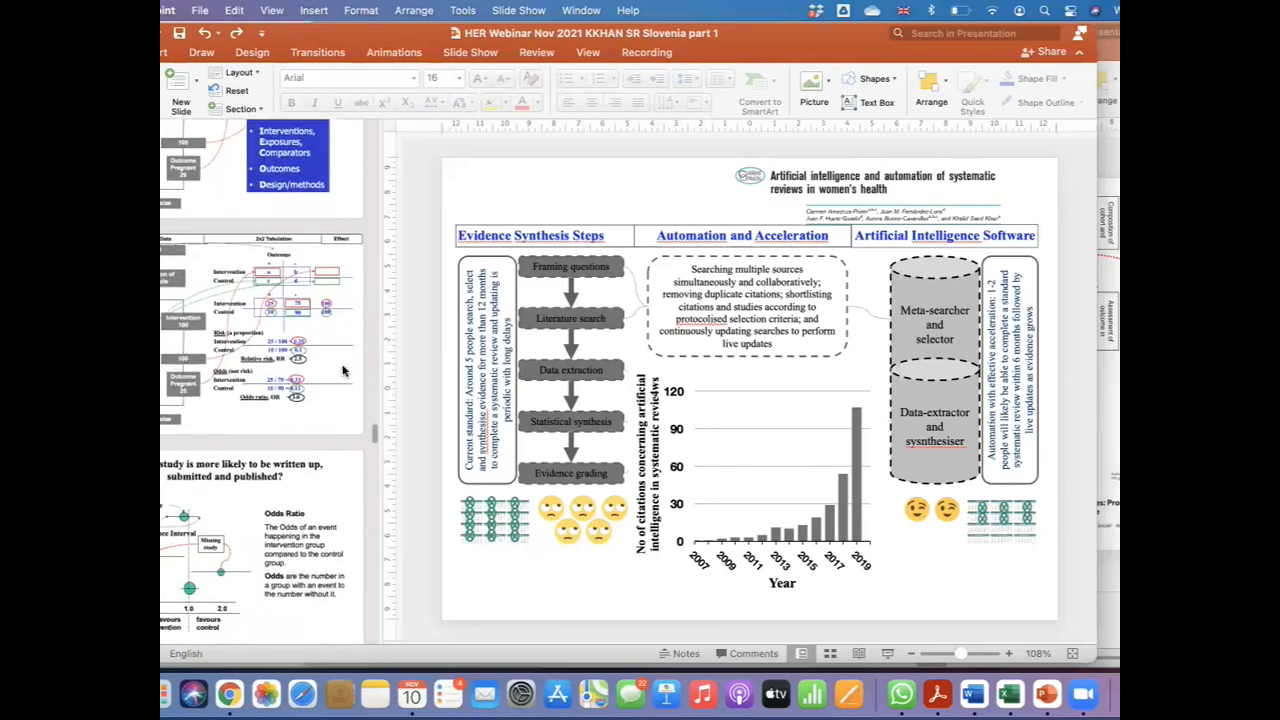
pyautogui.scroll(-3)
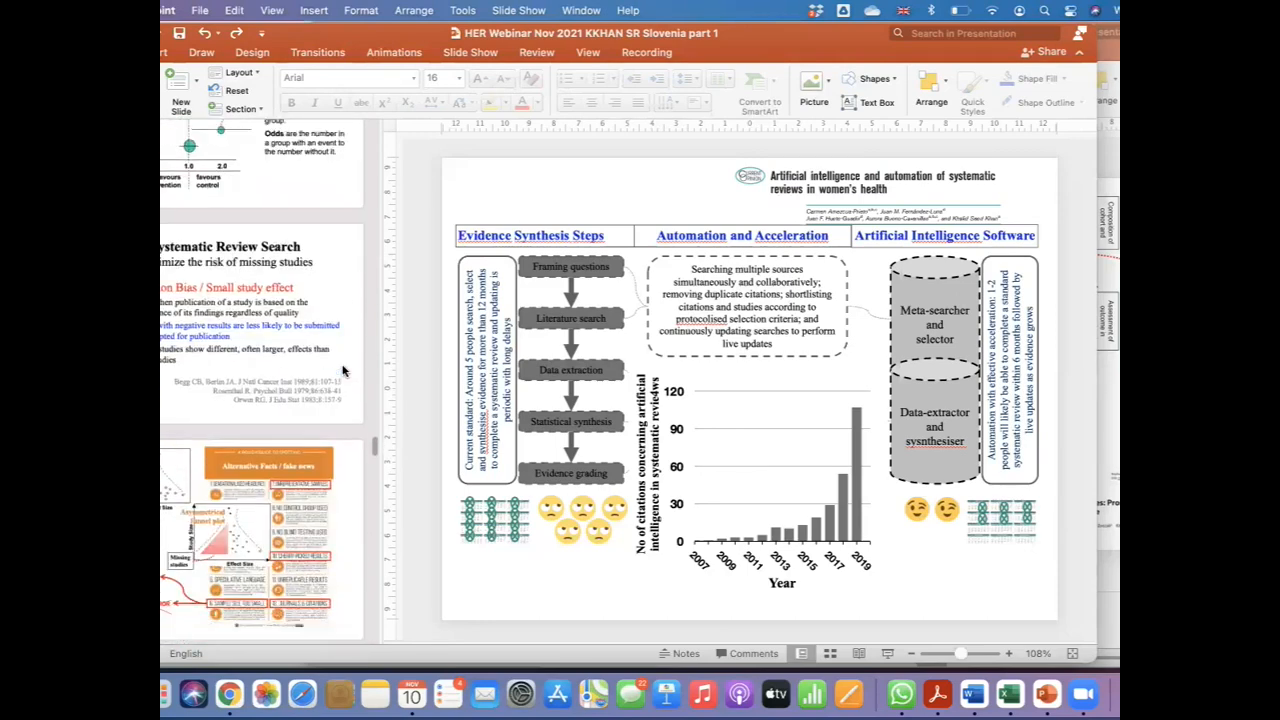
pyautogui.scroll(-3)
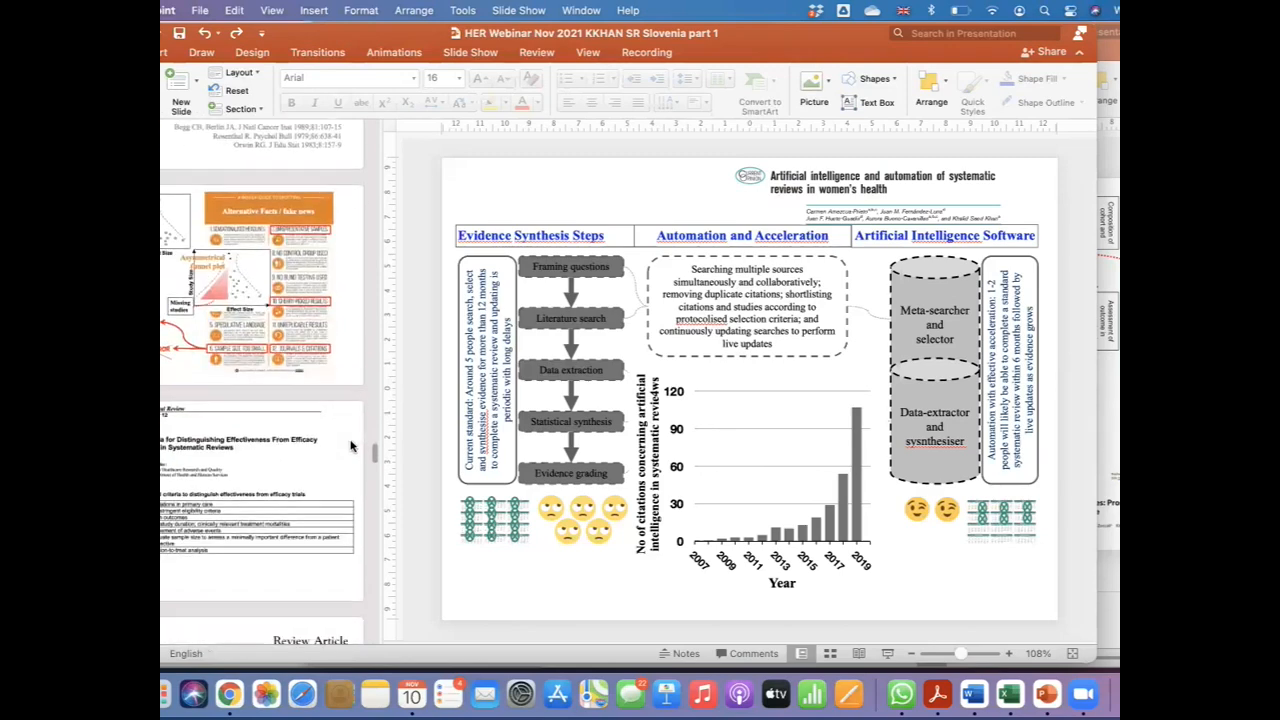
pyautogui.scroll(-3)
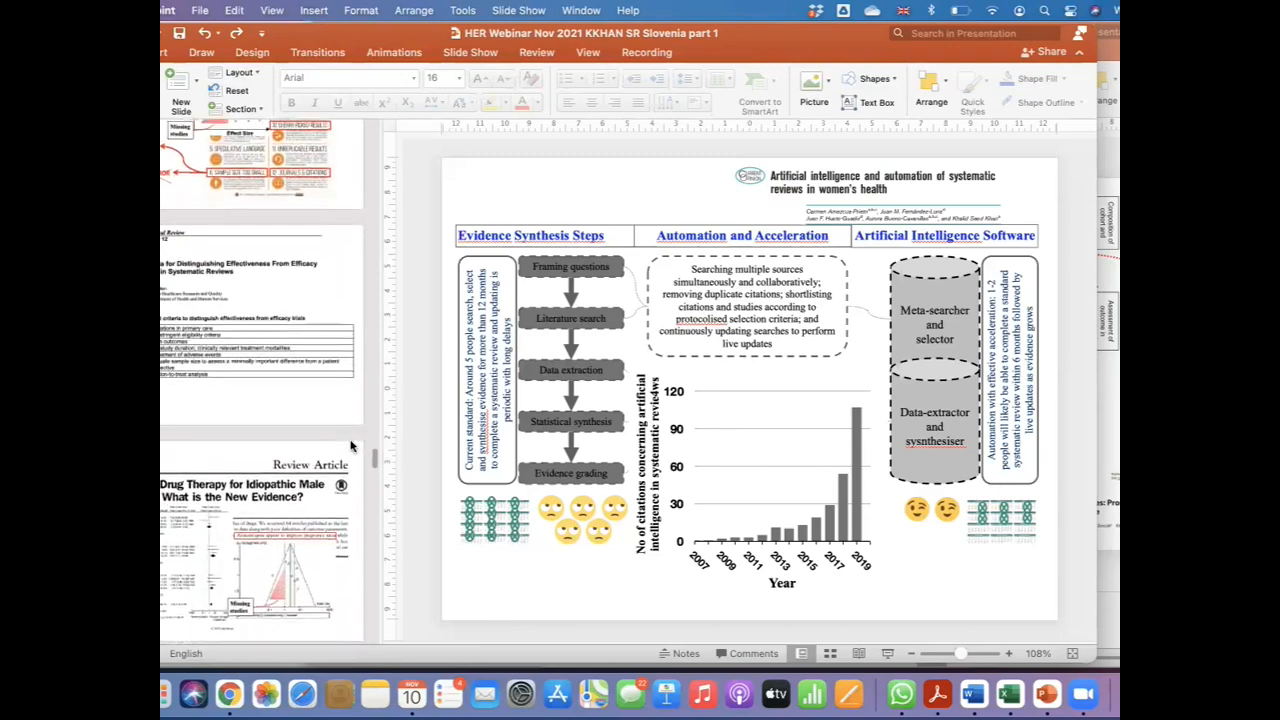